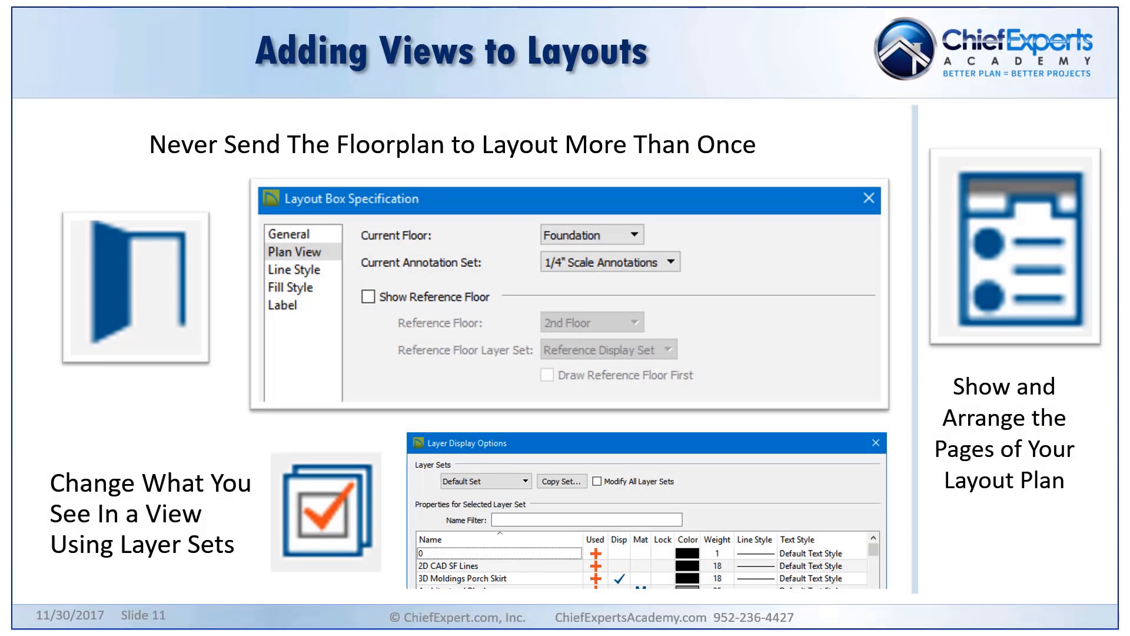
mouse_move(307, 157)
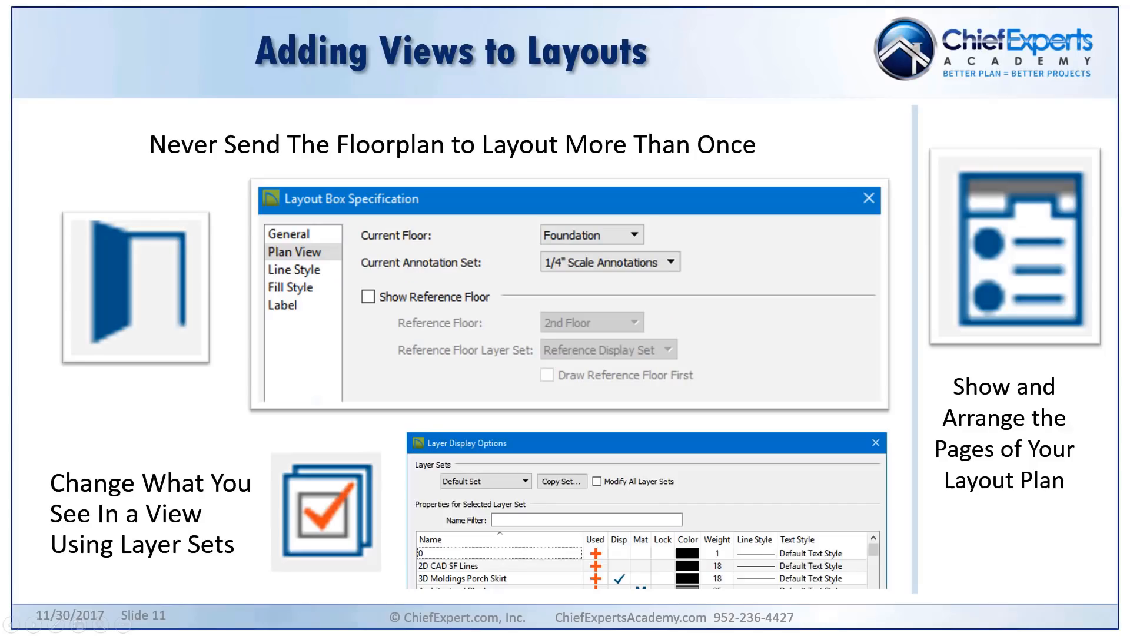
mouse_move(381, 258)
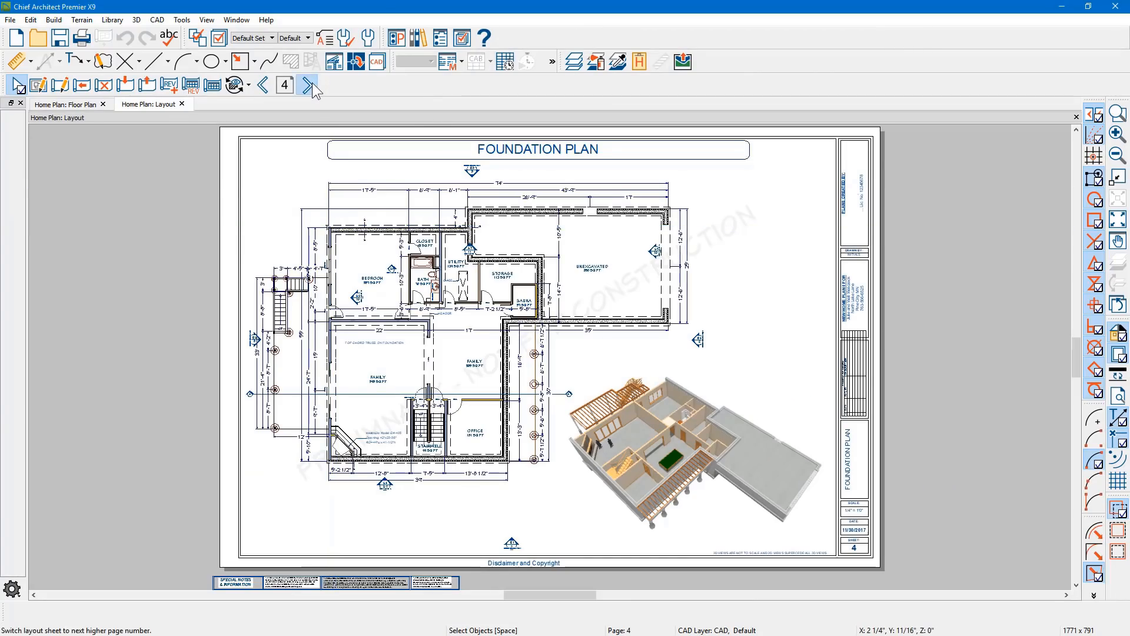
- Step forward through the layout sheets until the blank page 19 is showing
left_click(311, 85)
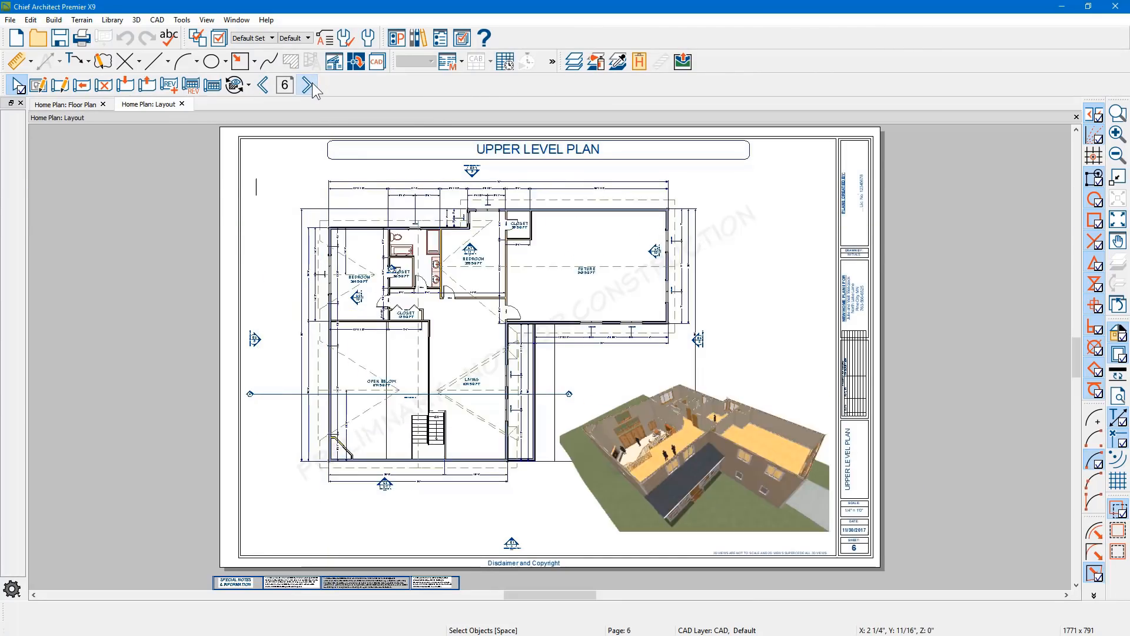
left_click(312, 85)
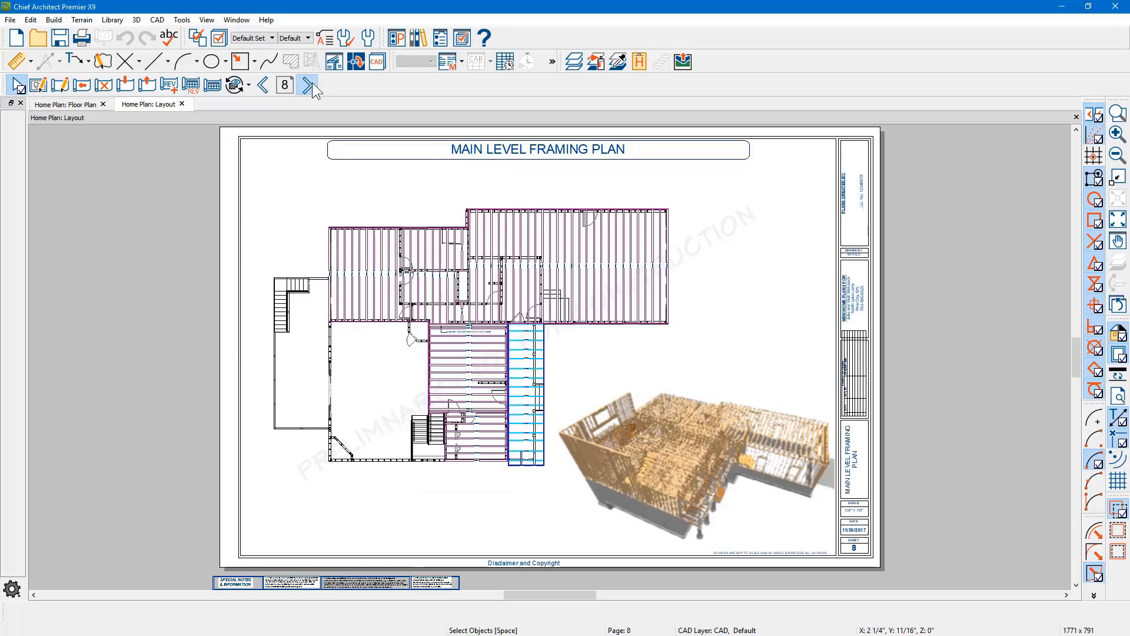
left_click(306, 85)
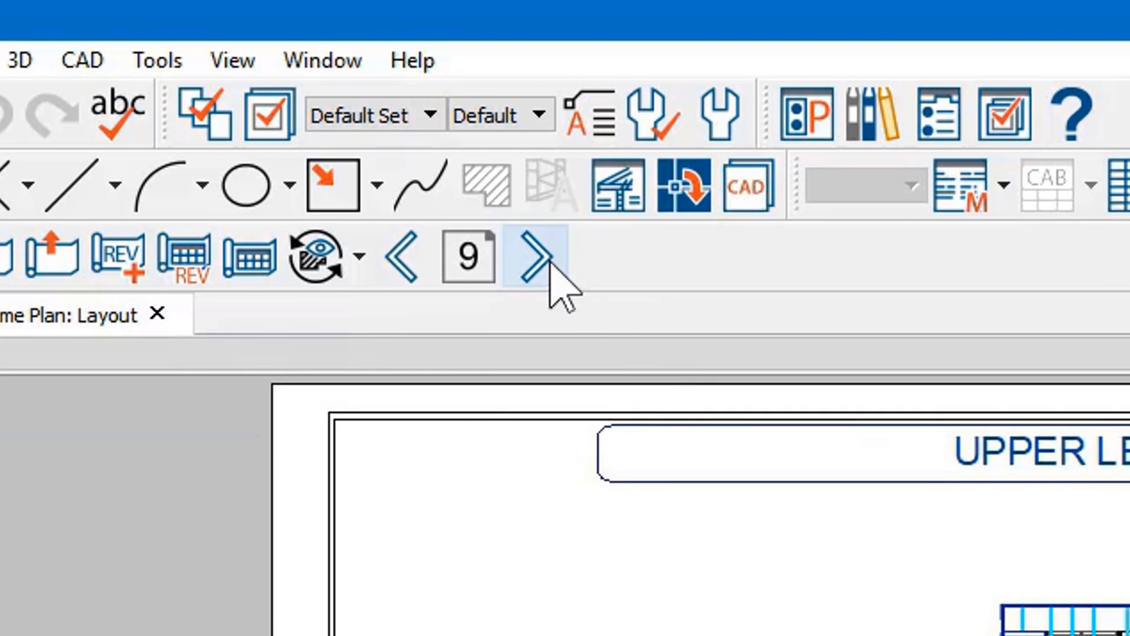
left_click(537, 259)
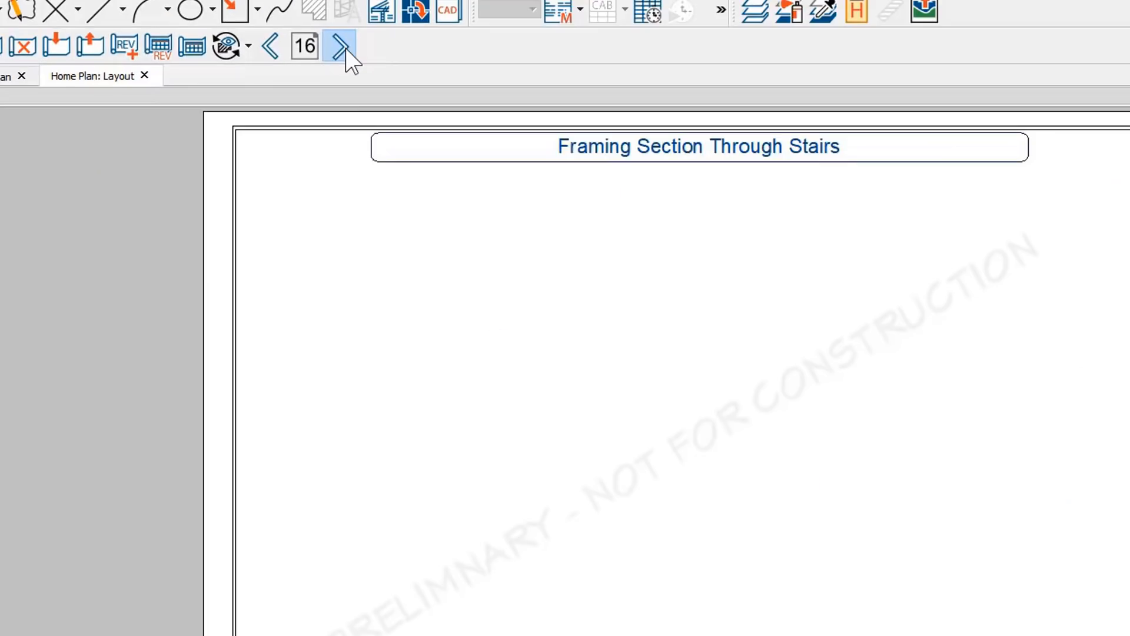
left_click(340, 46)
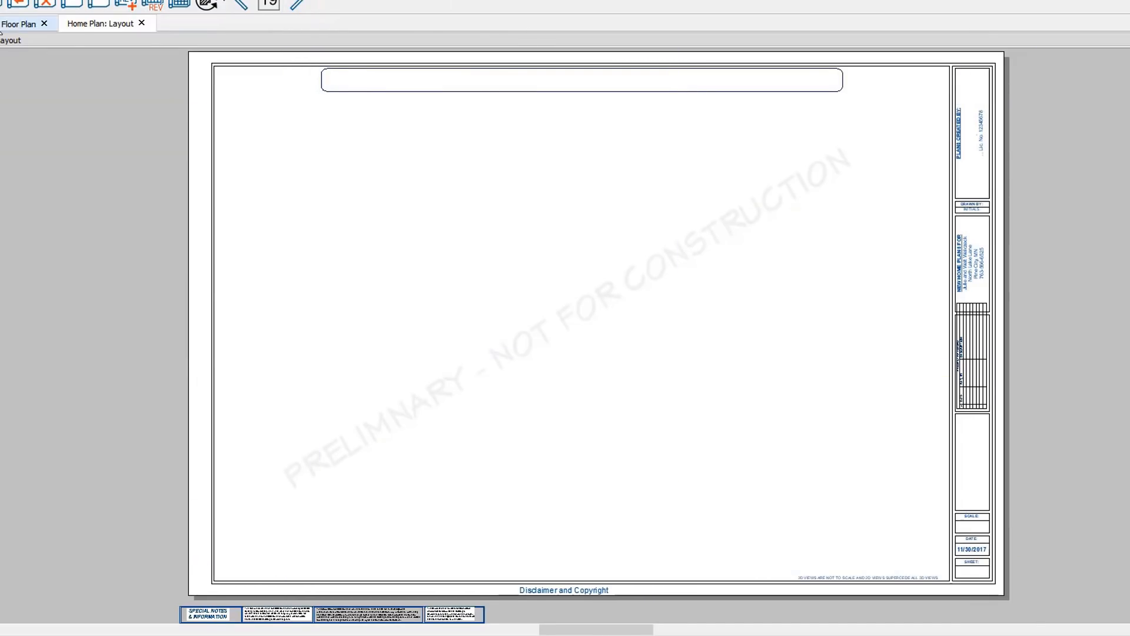
left_click(64, 104)
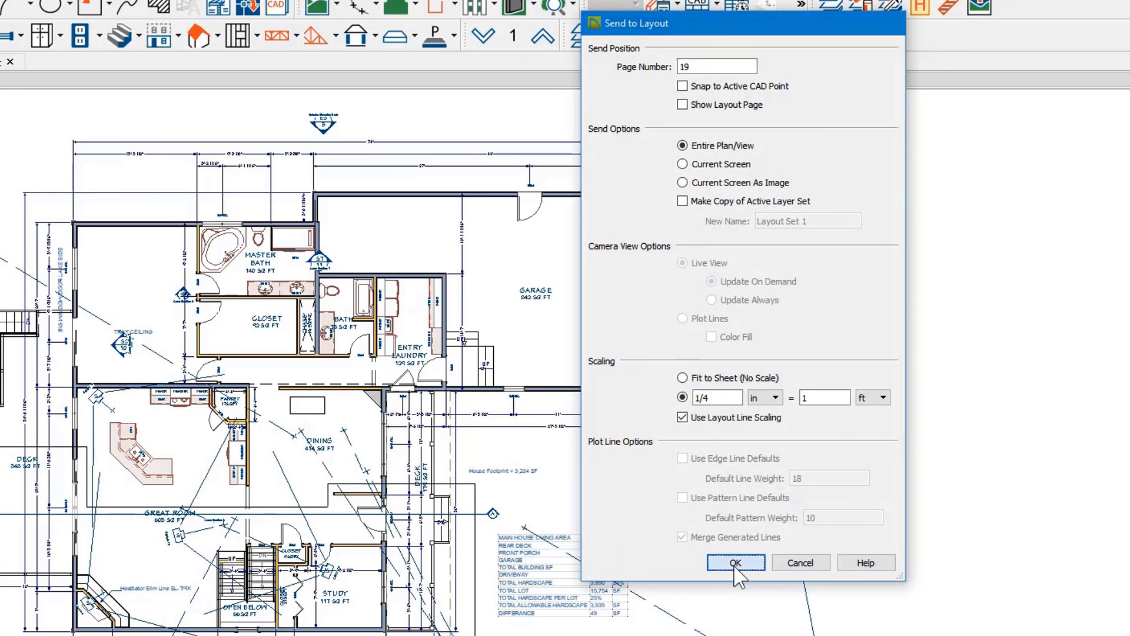
- Confirm sending the entire floor plan to layout page 19 at 1/4 in = 1 ft
left_click(735, 563)
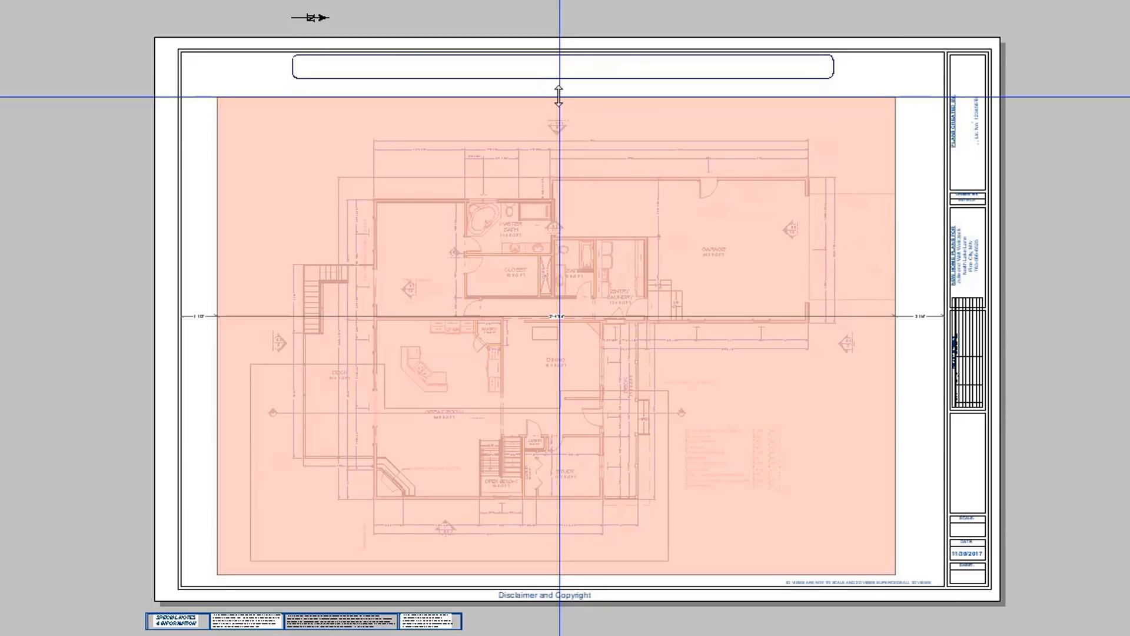
- Place the floor-plan view centred inside the border of page 19
left_click_drag(558, 95, 558, 333)
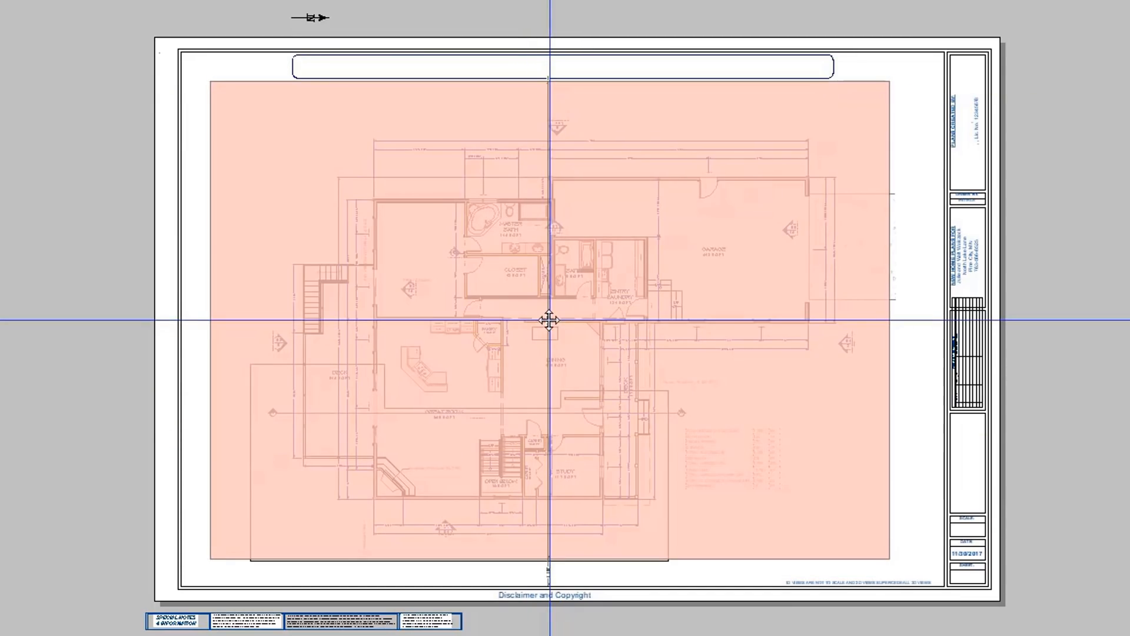
left_click(550, 323)
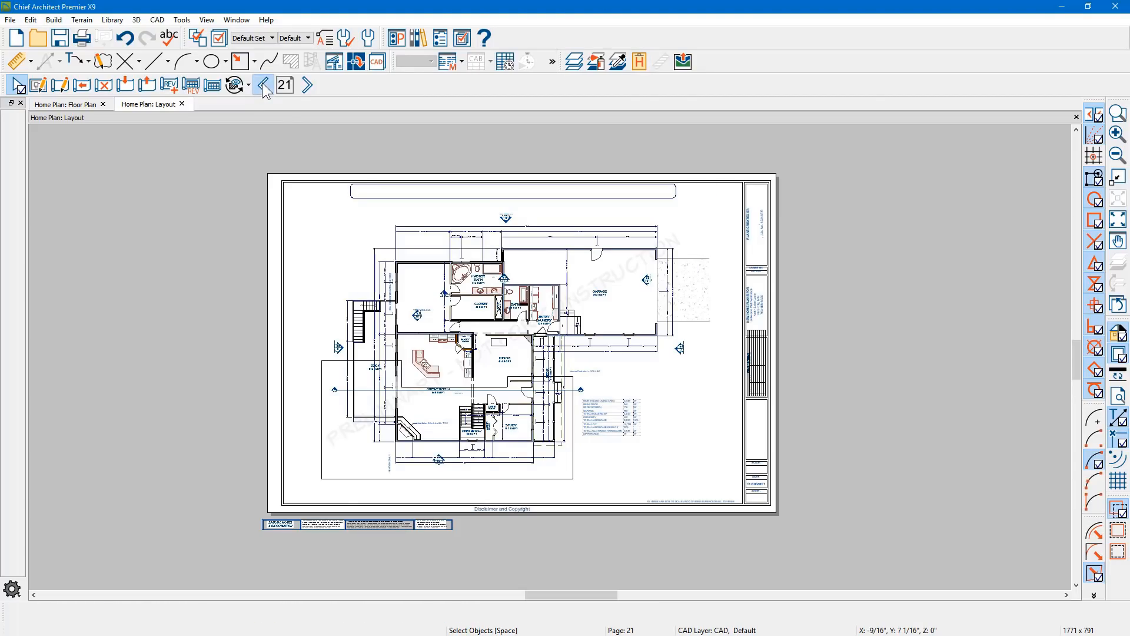
- Review the earlier page's layout box, confirming 1st Floor with 1/4" Scale Annotations
left_click(264, 85)
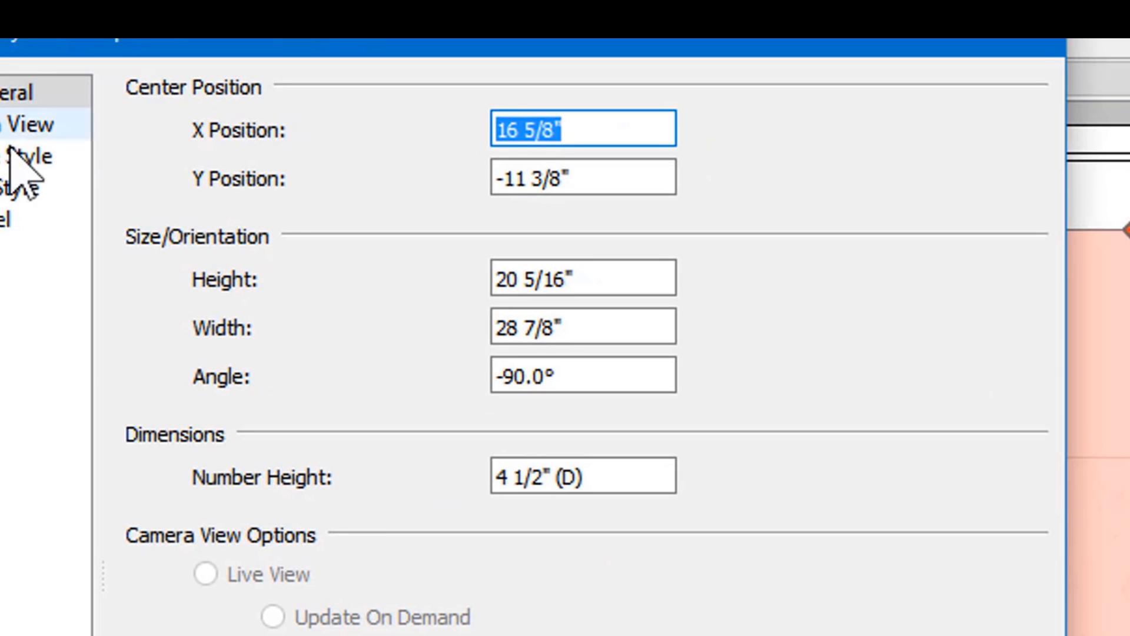
left_click(252, 112)
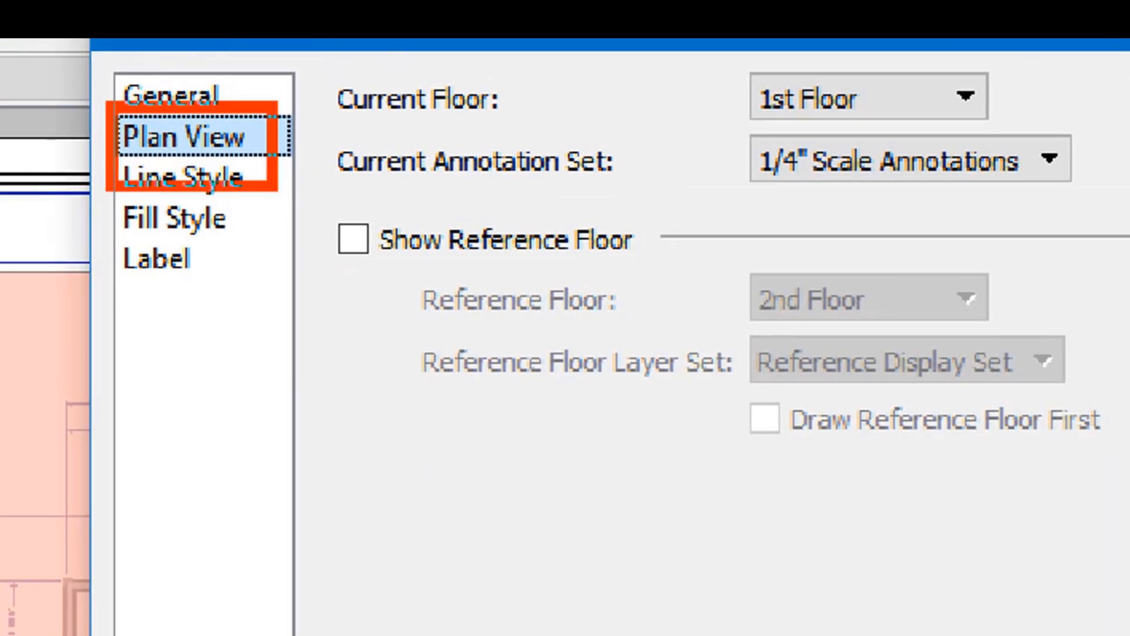
left_click(184, 136)
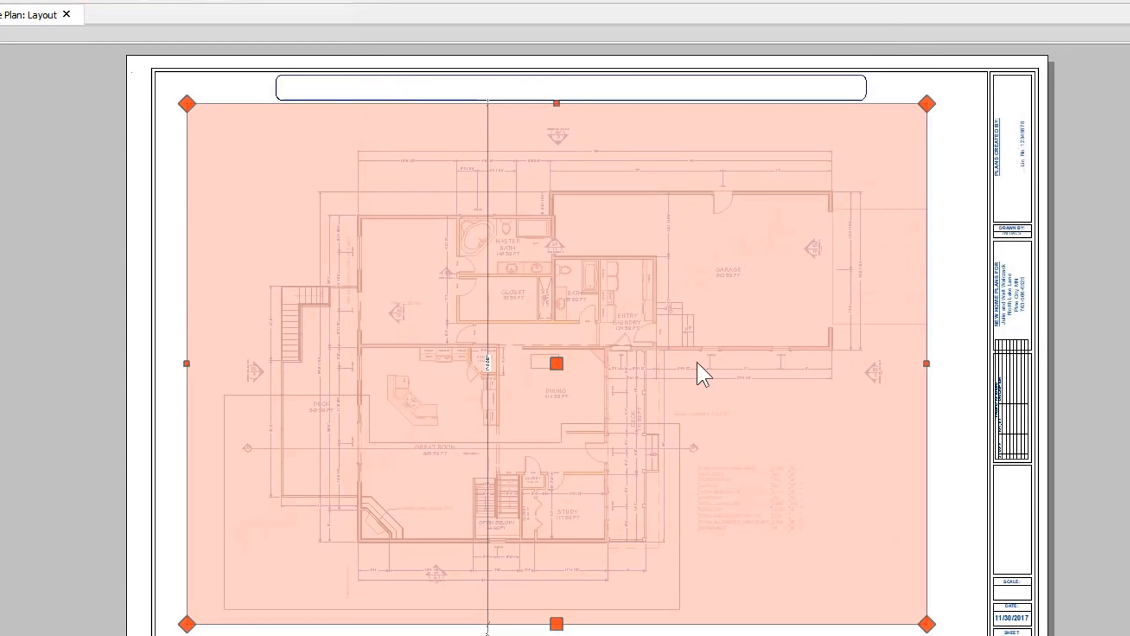
- Advance to layout page 21 and confirm its pasted view shows the 2nd Floor
left_click(308, 85)
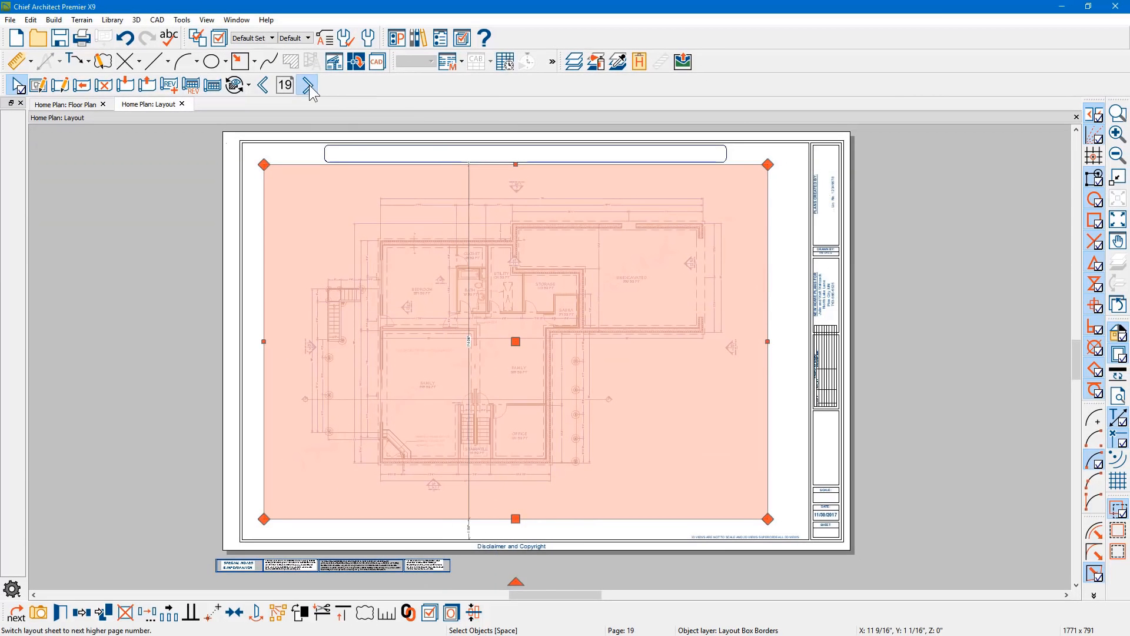
left_click(306, 85)
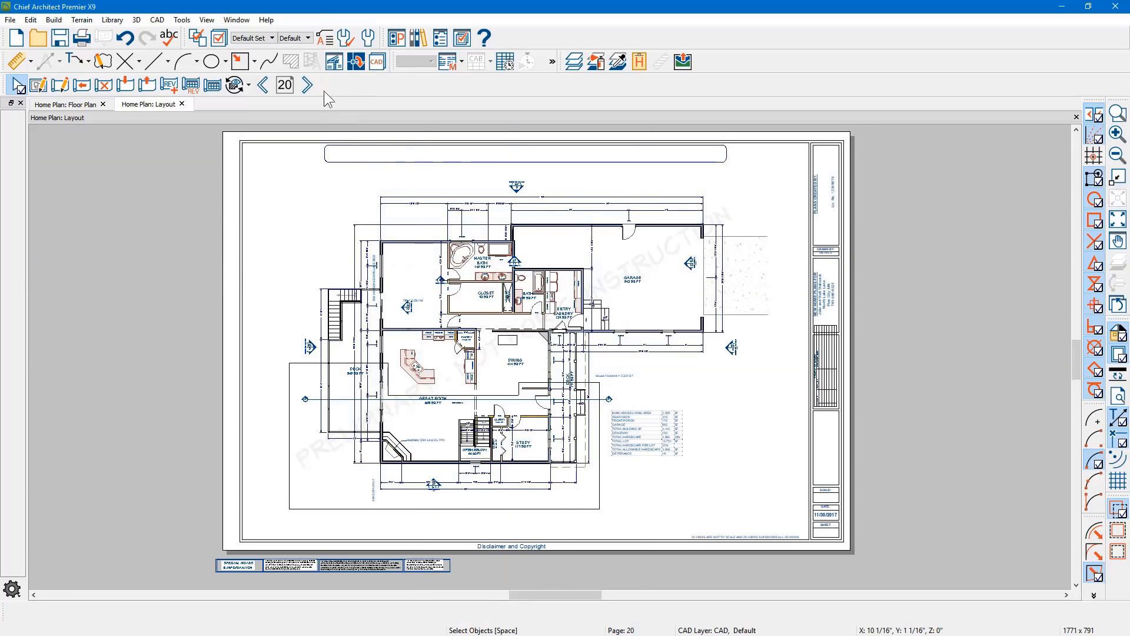
left_click(308, 85)
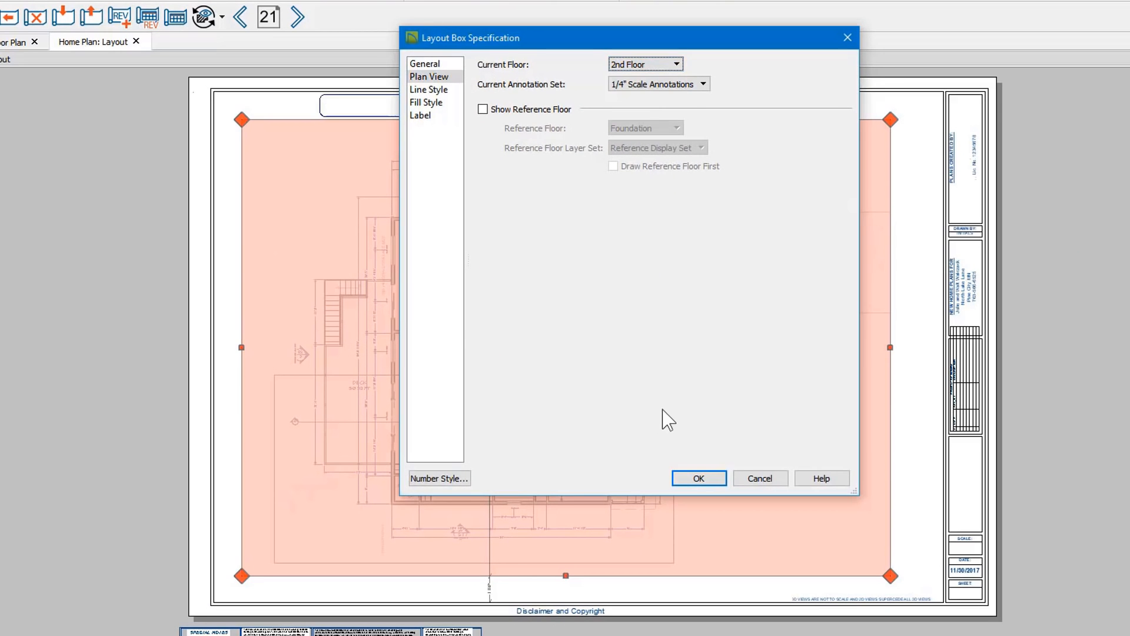
left_click(697, 479)
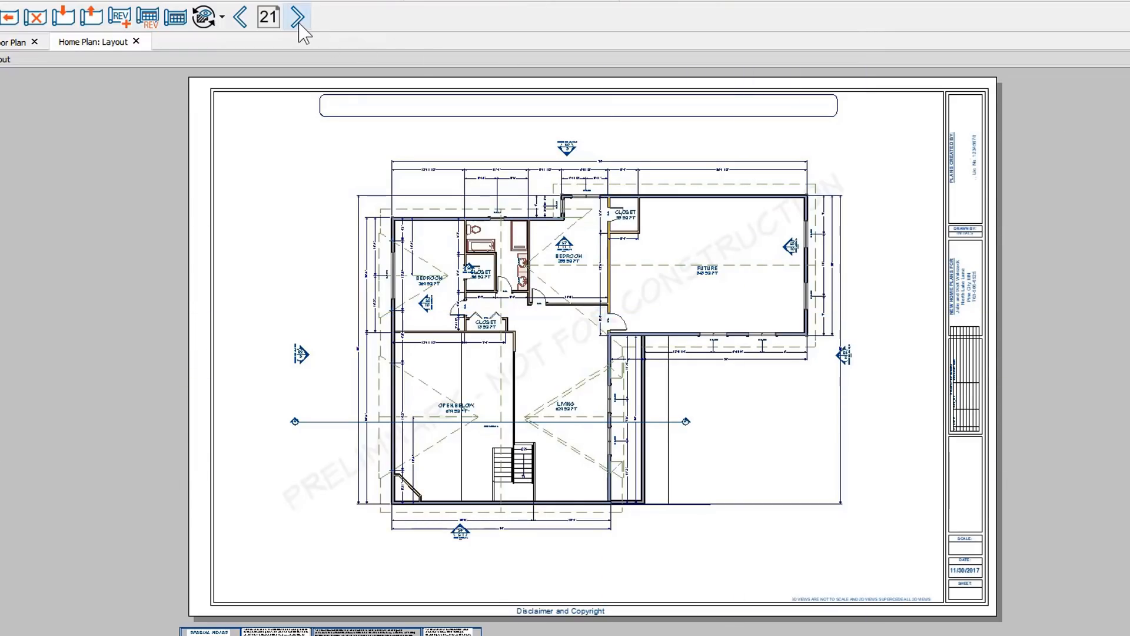
- Set the next page's plan view to the Foundation floor with Framing Annotations
left_click(297, 17)
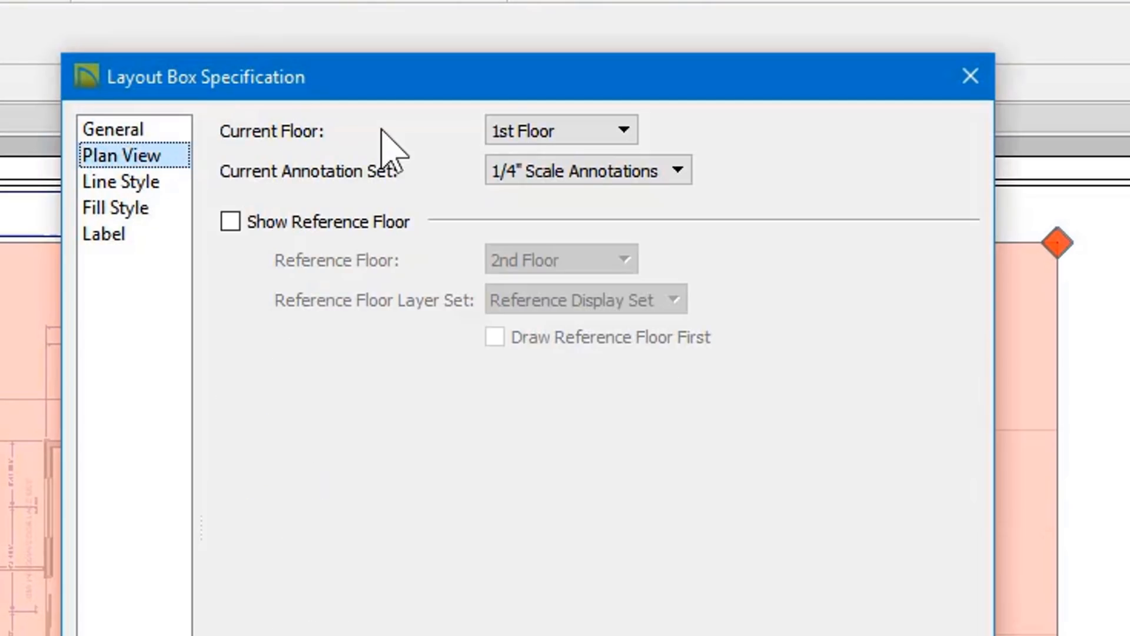
left_click(558, 131)
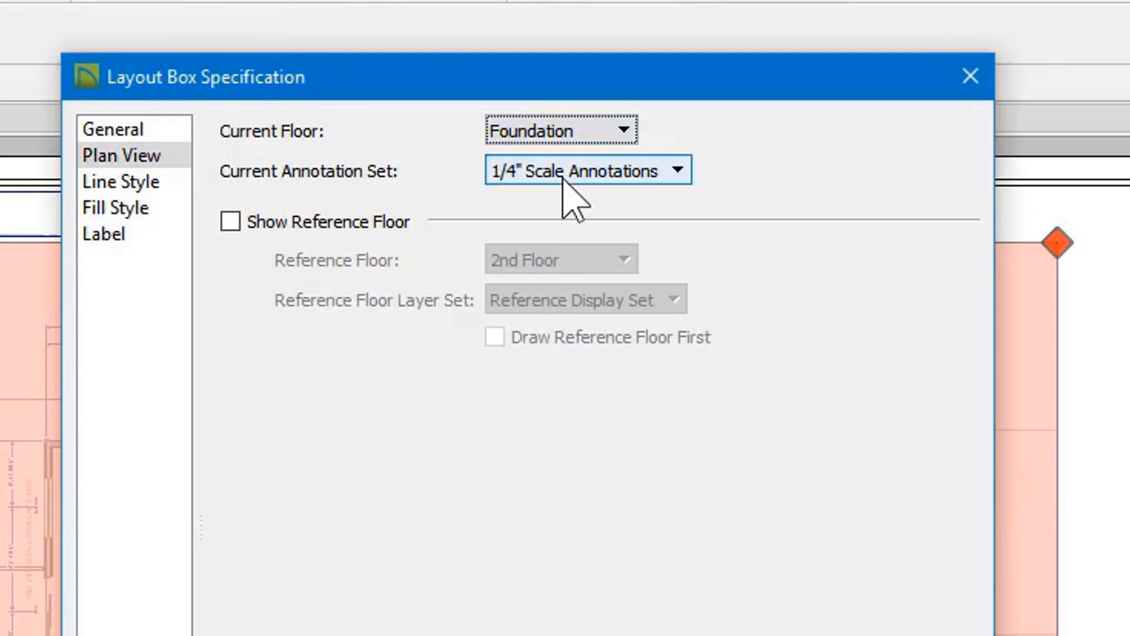
left_click(584, 171)
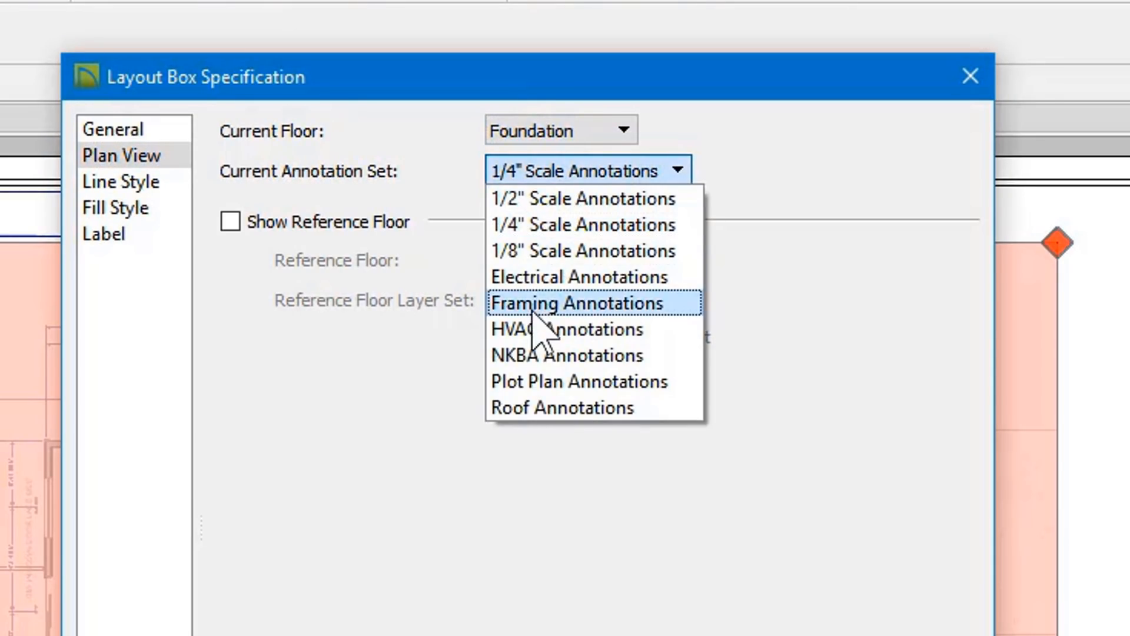
left_click(574, 303)
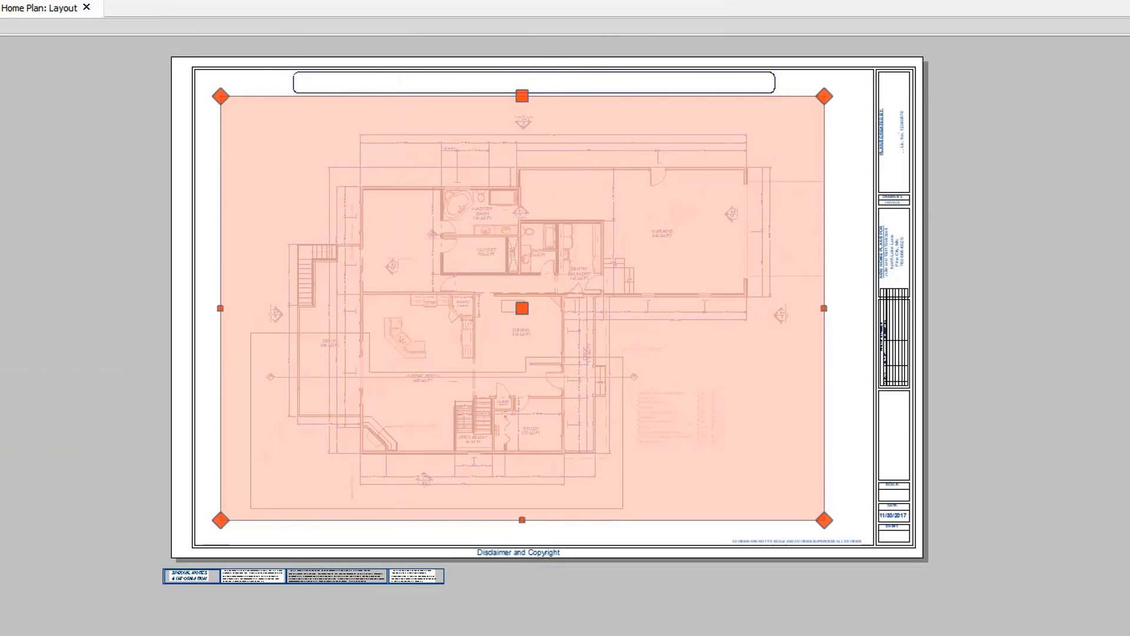
- Give the pasted 1st Floor view the Framing Annotations set and confirm
double_click(522, 308)
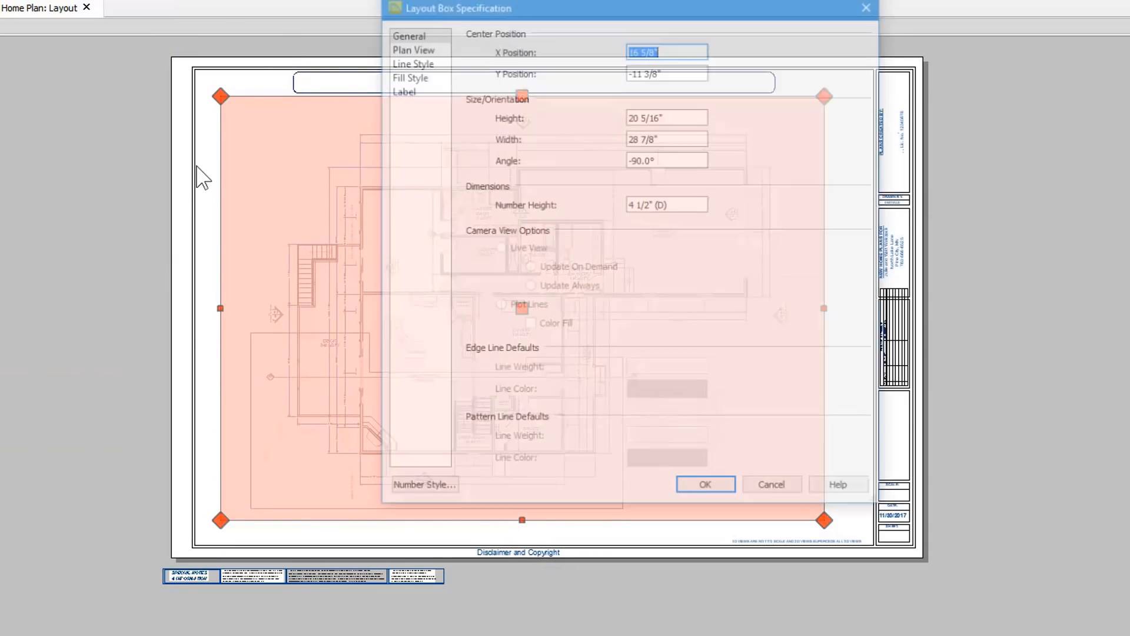
left_click(413, 49)
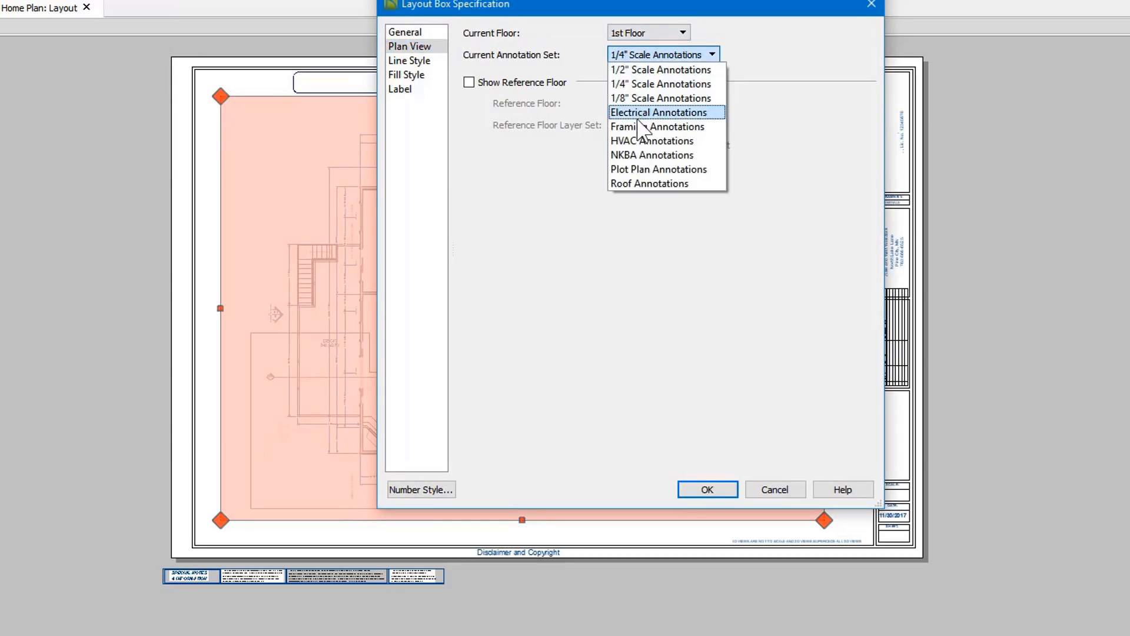
left_click(647, 126)
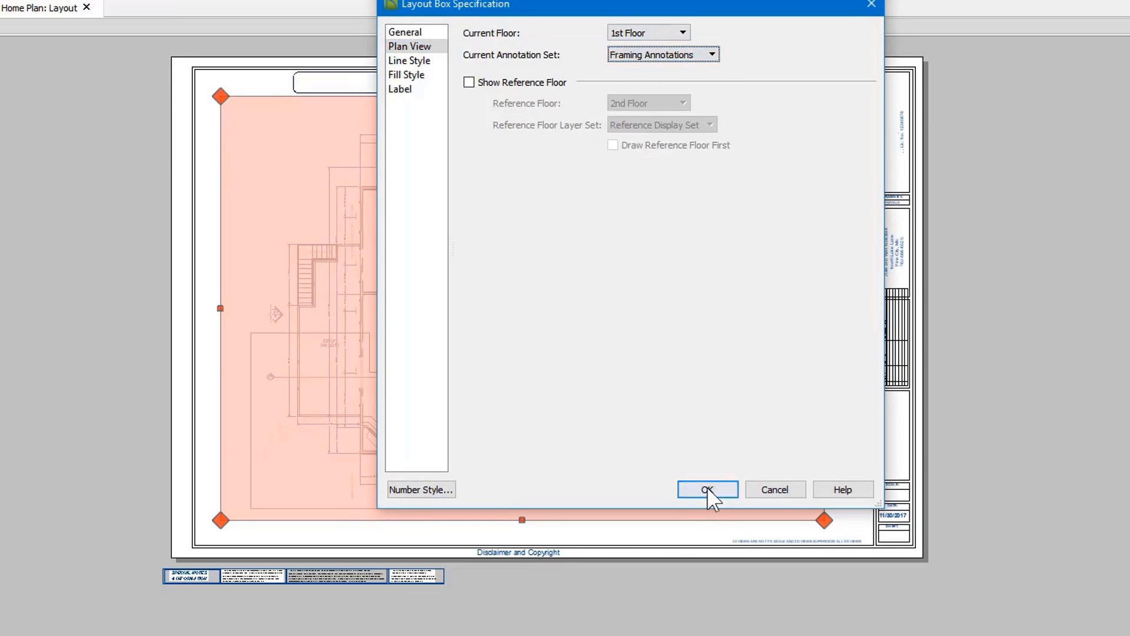
left_click(707, 490)
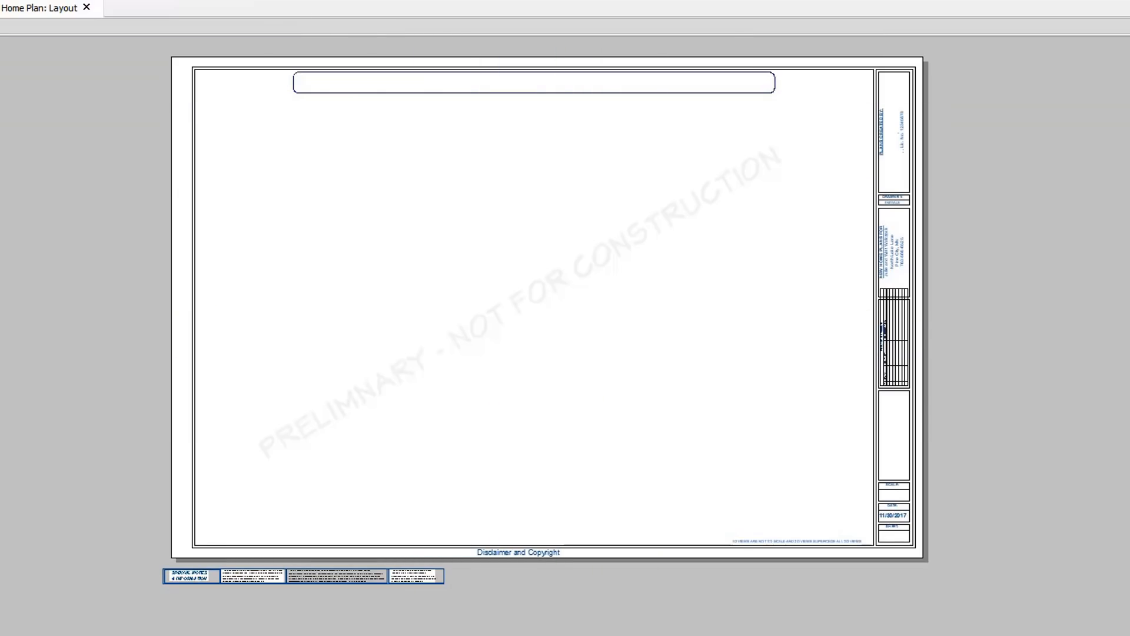
mouse_move(479, 333)
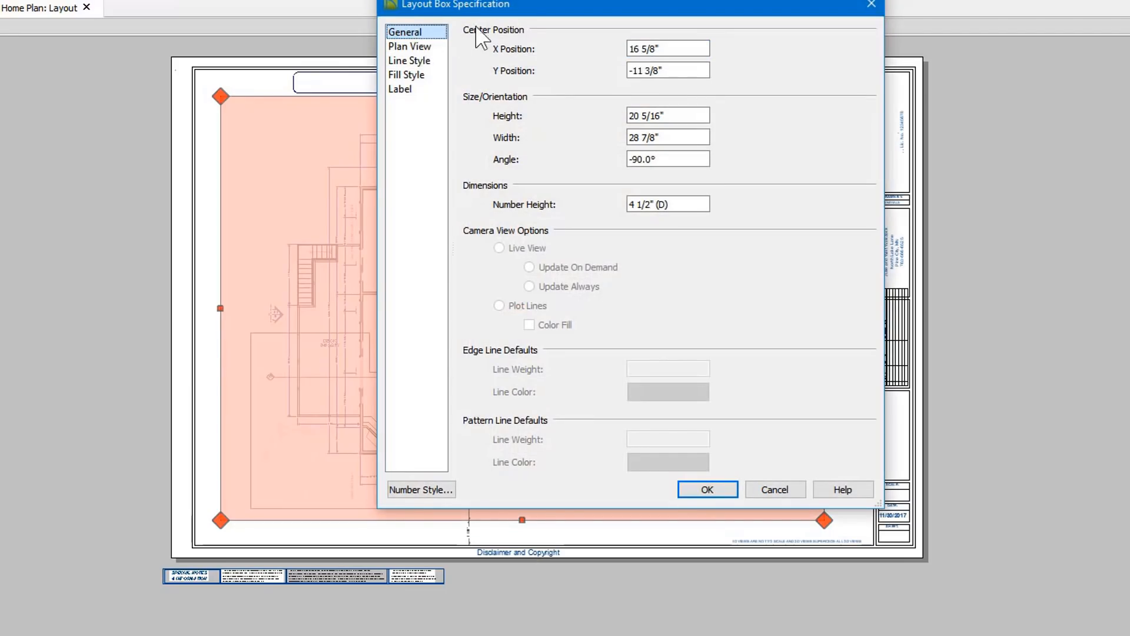
- Set this pasted view to the 2nd Floor with Framing Annotations and confirm
left_click(409, 46)
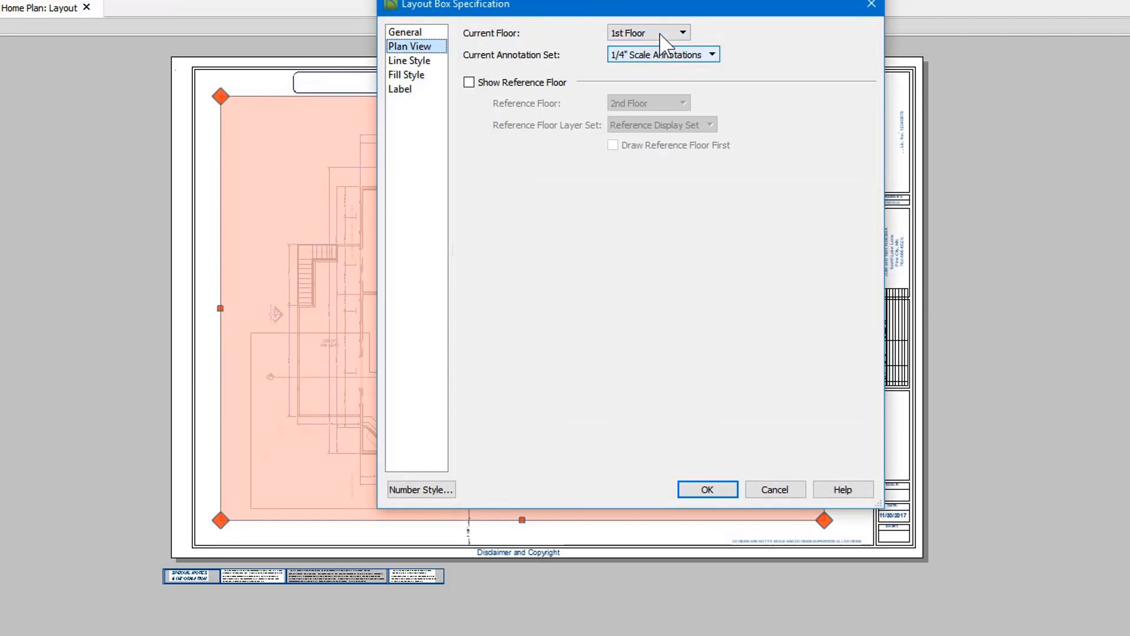
left_click(711, 54)
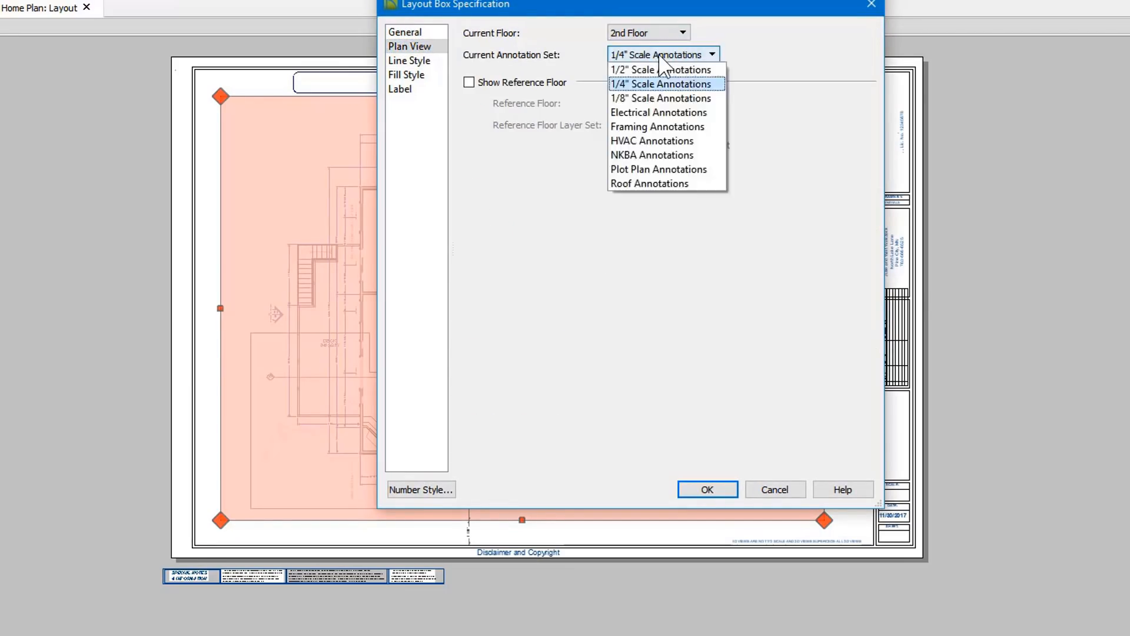
left_click(657, 126)
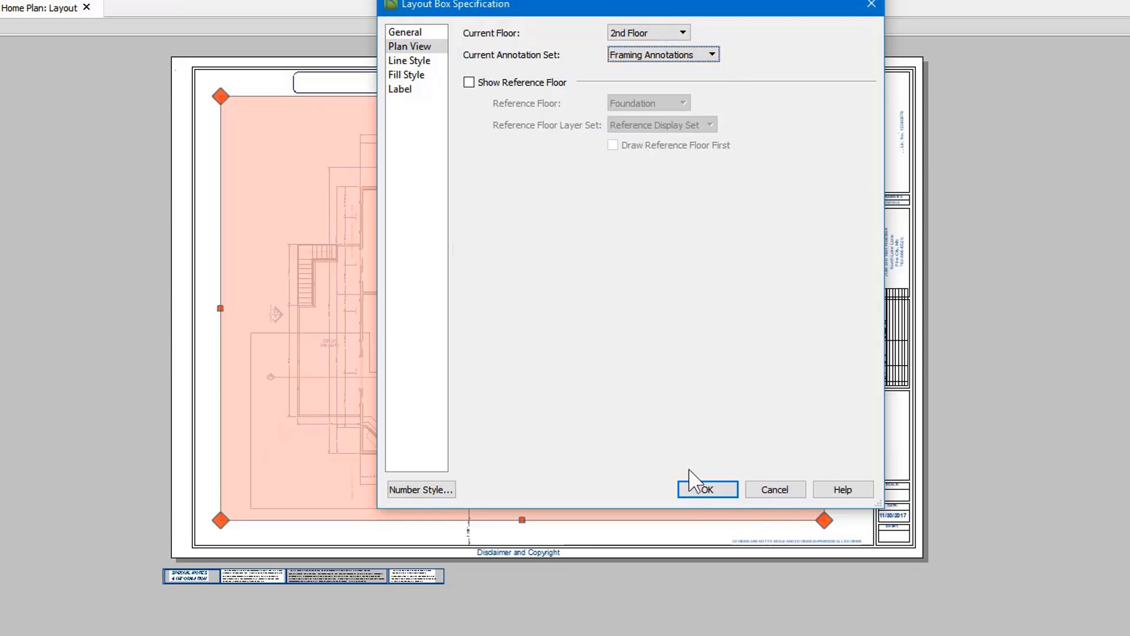
left_click(707, 490)
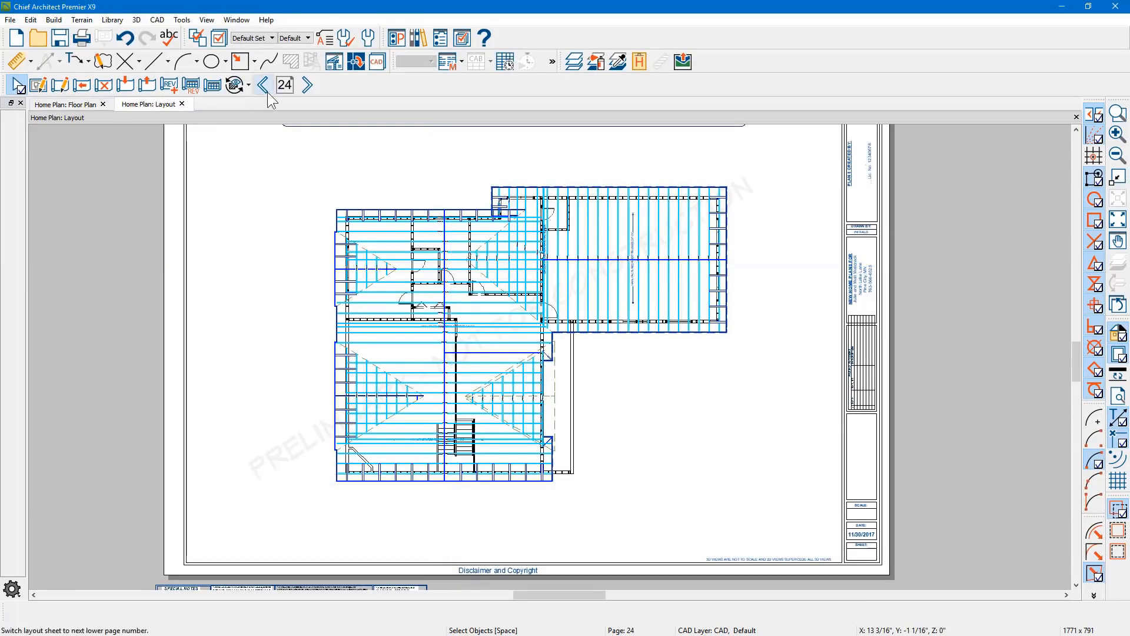
- Step back through the layout pages to return to page 19
left_click(261, 85)
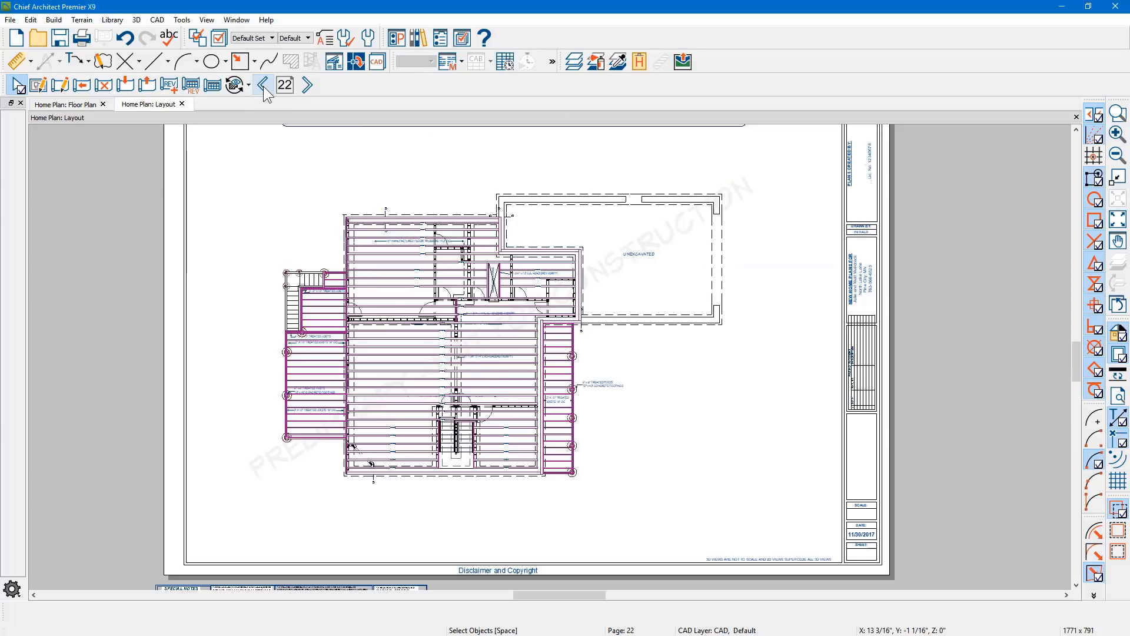
left_click(263, 85)
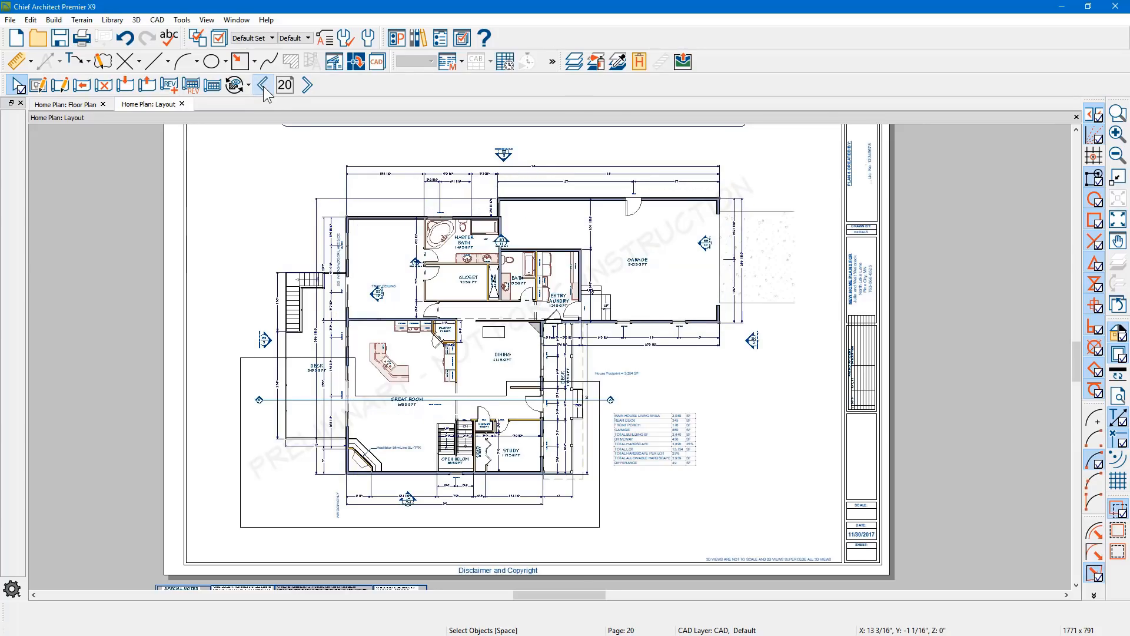
left_click(264, 84)
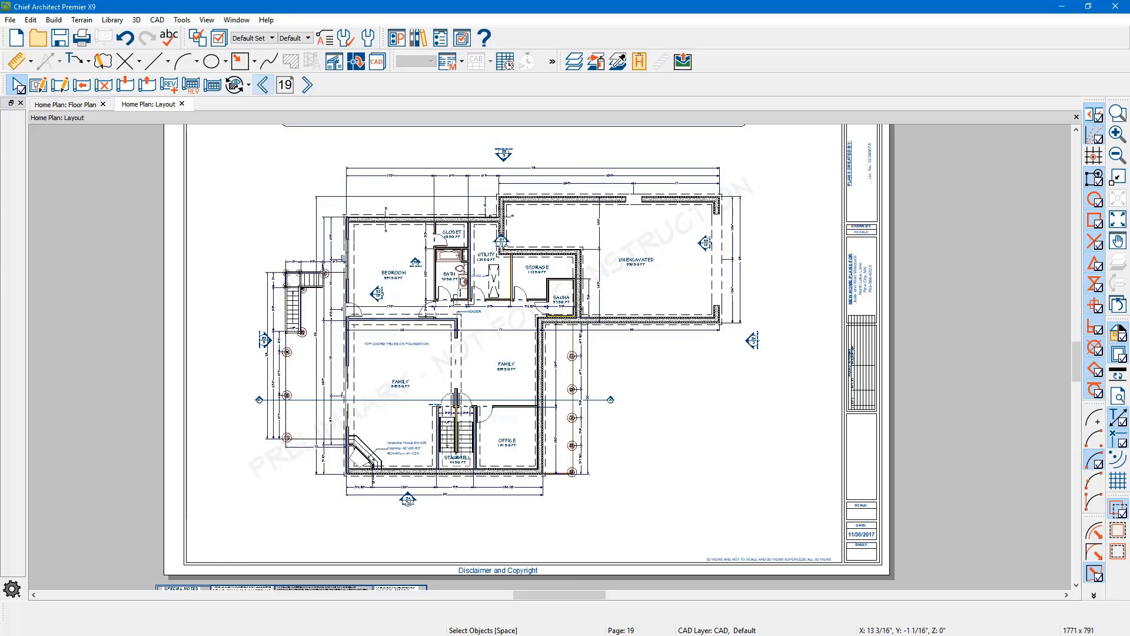